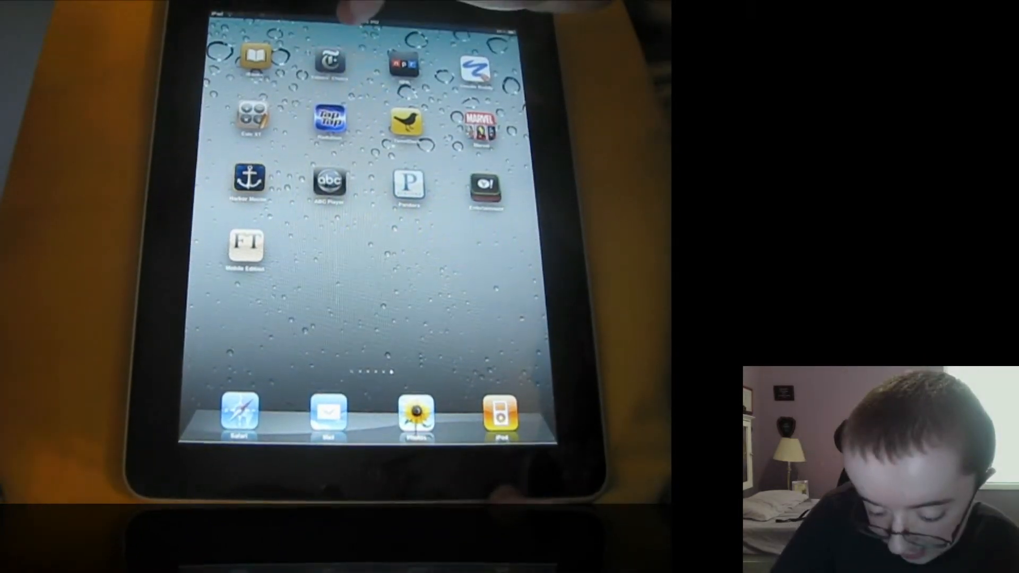
Step: Launch an app from the iPad home screen, which opens Harbor Master HD's title menu
left_click(408, 120)
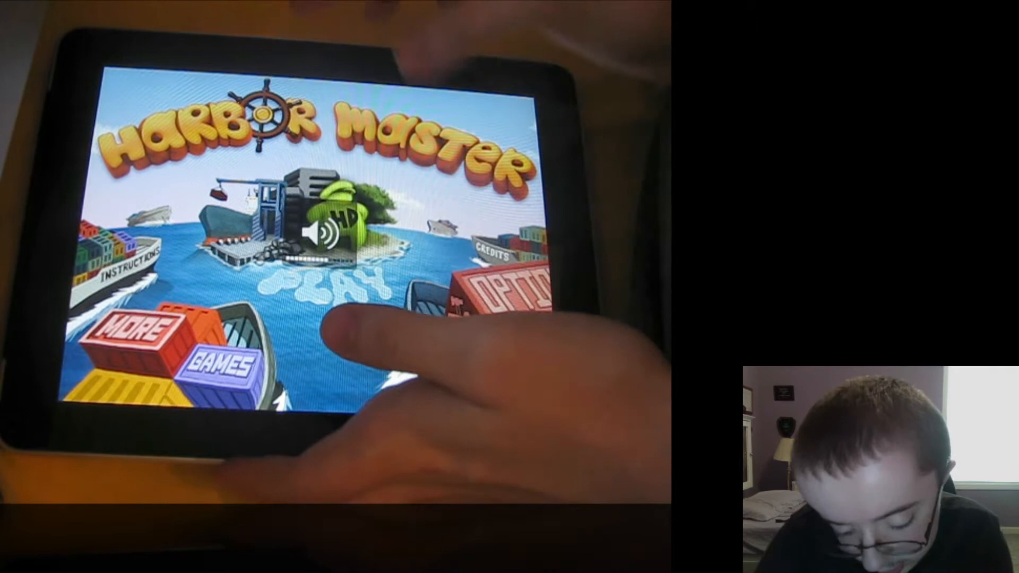
Step: Tap Play on Harbor Master HD's title screen to begin the harbour game
left_click(325, 286)
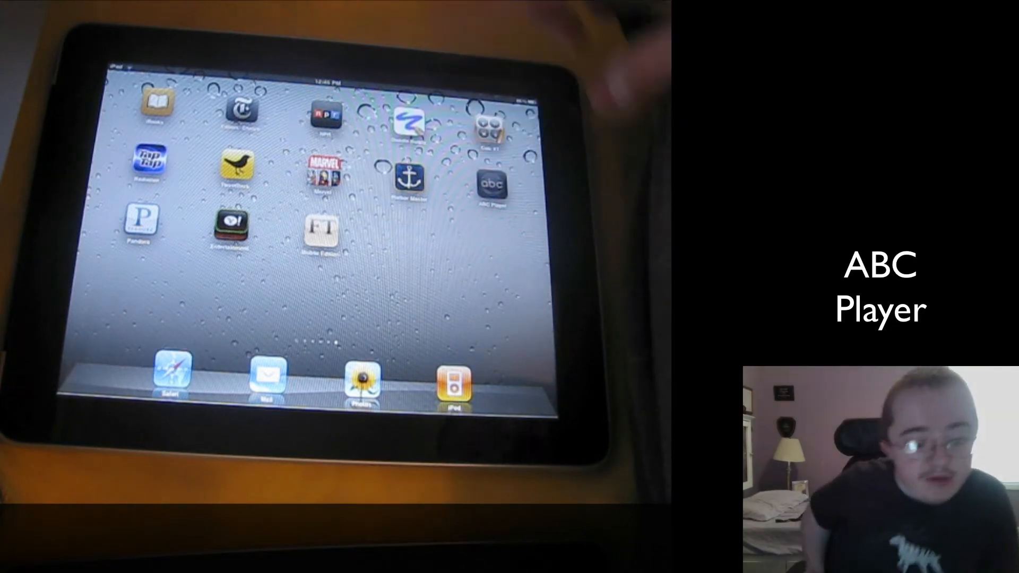
Step: Tap the ABC Player icon on the home screen to launch the app
left_click(491, 183)
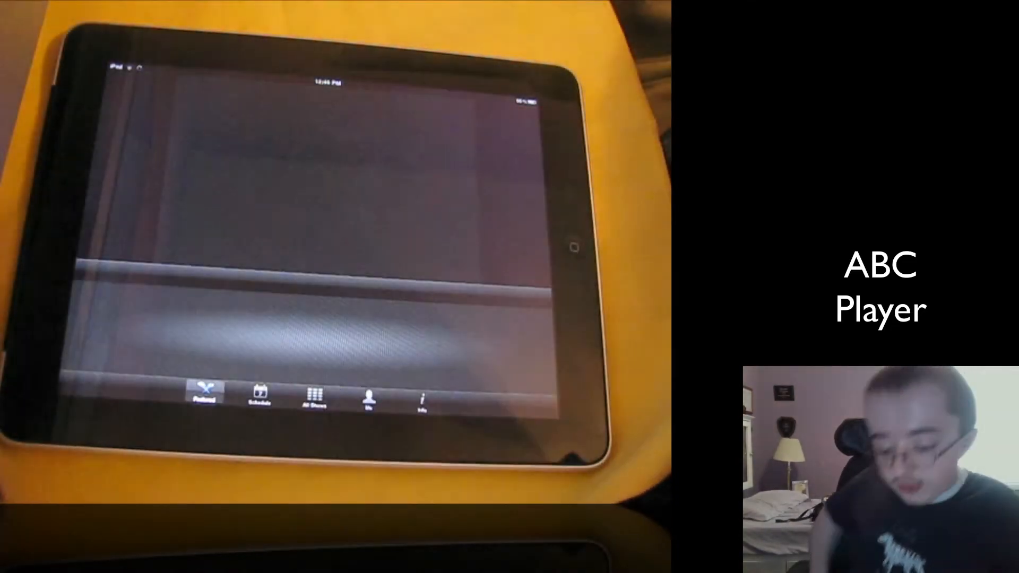